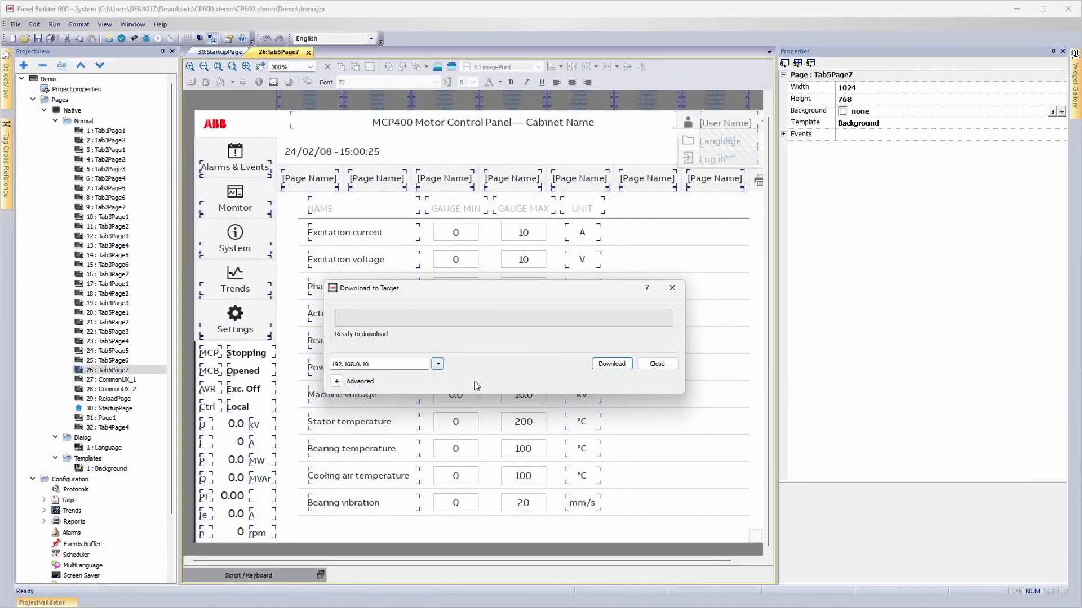
Step: Start downloading the project to the panel target at 192.168.0.10
click(611, 364)
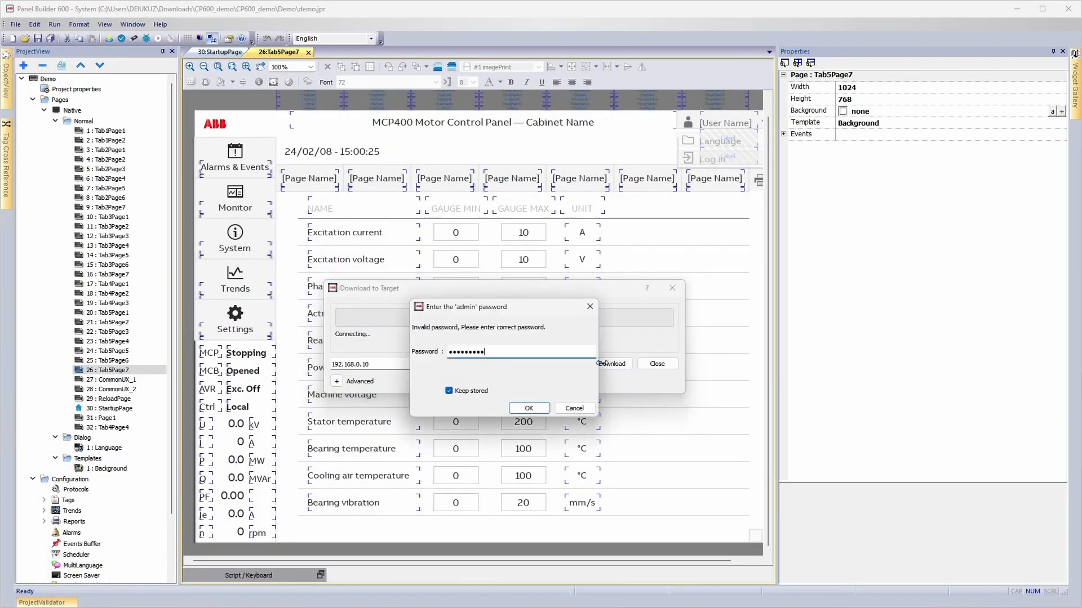